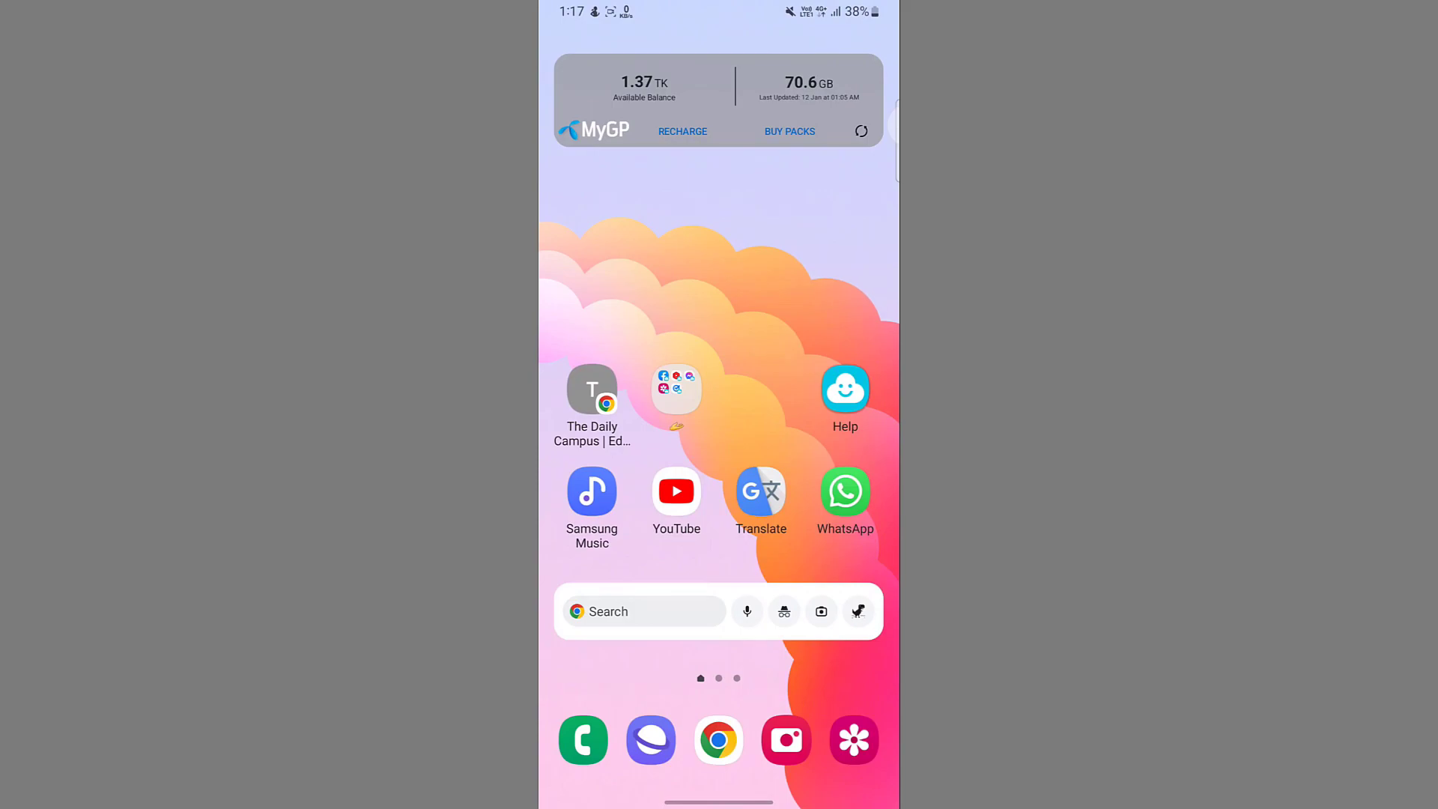
Launch Samsung Internet and load Instagram.com
left_click(718, 740)
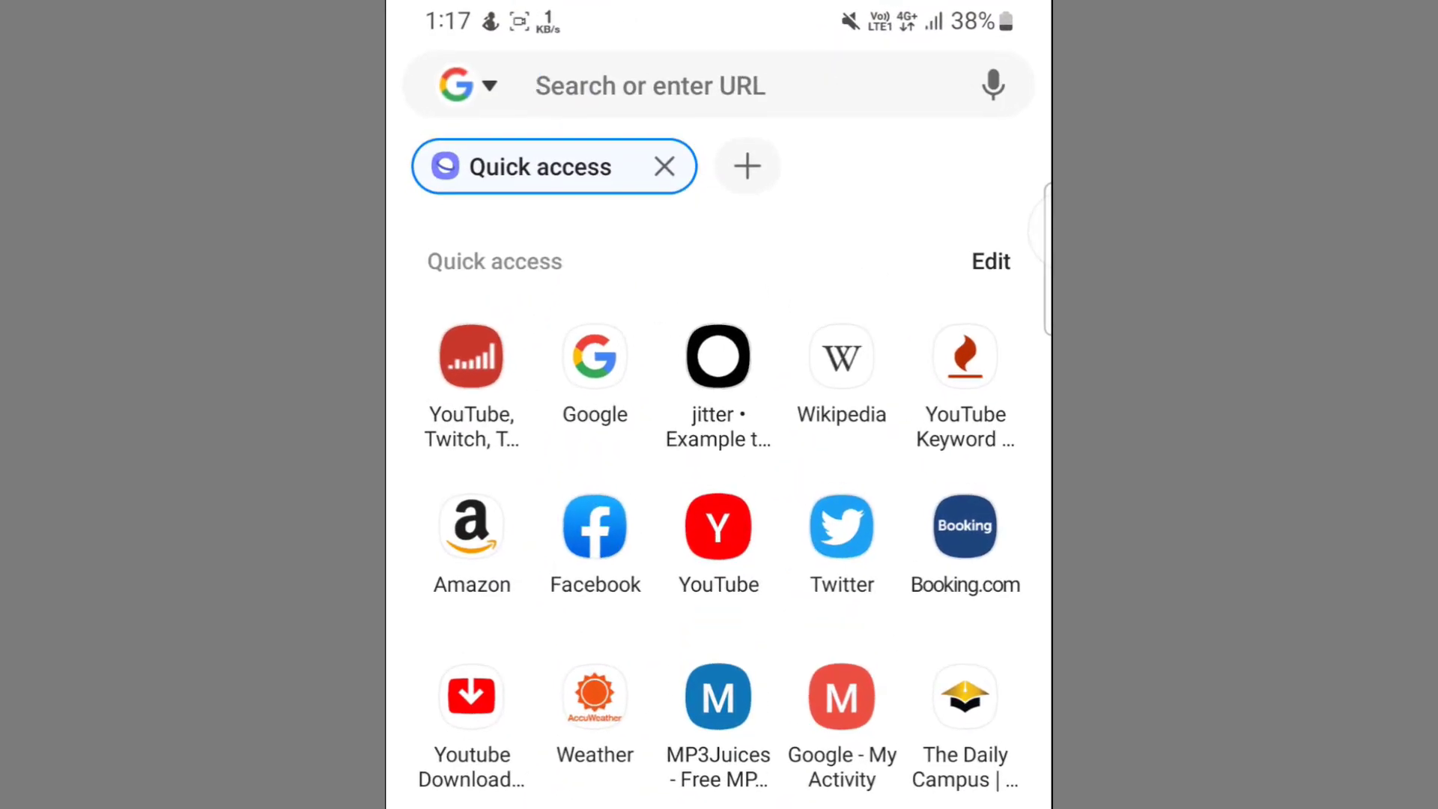
type("Instagram.com")
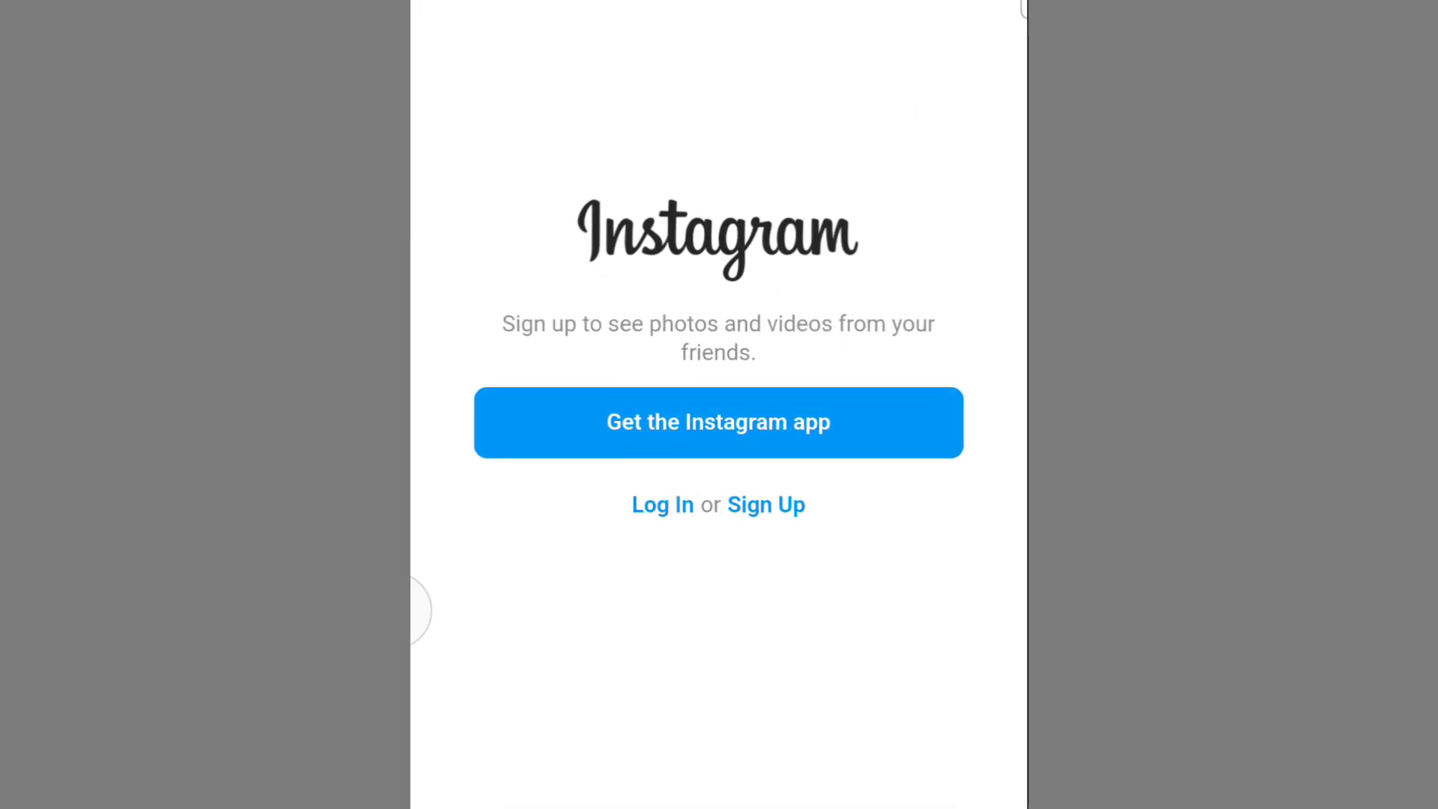
left_click(662, 504)
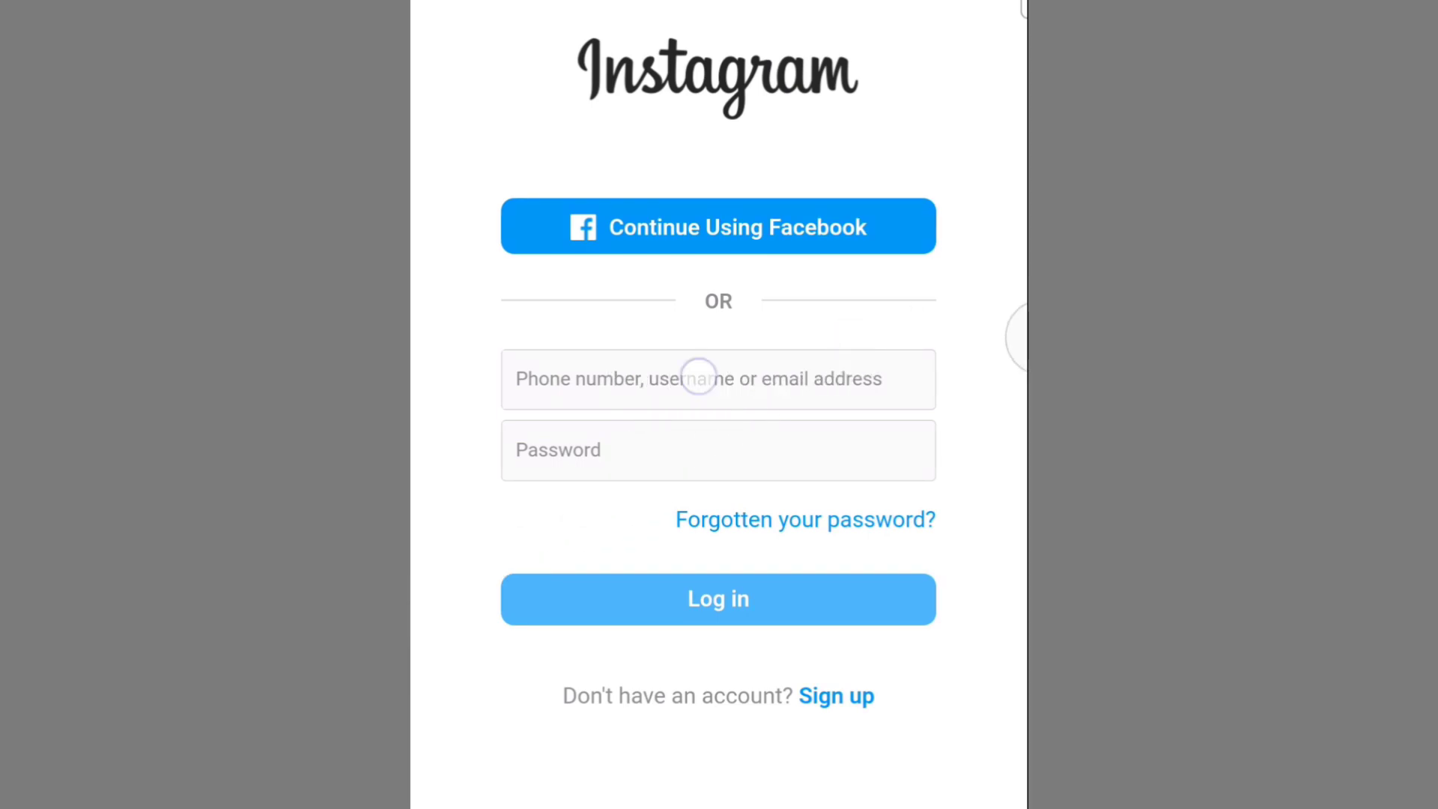
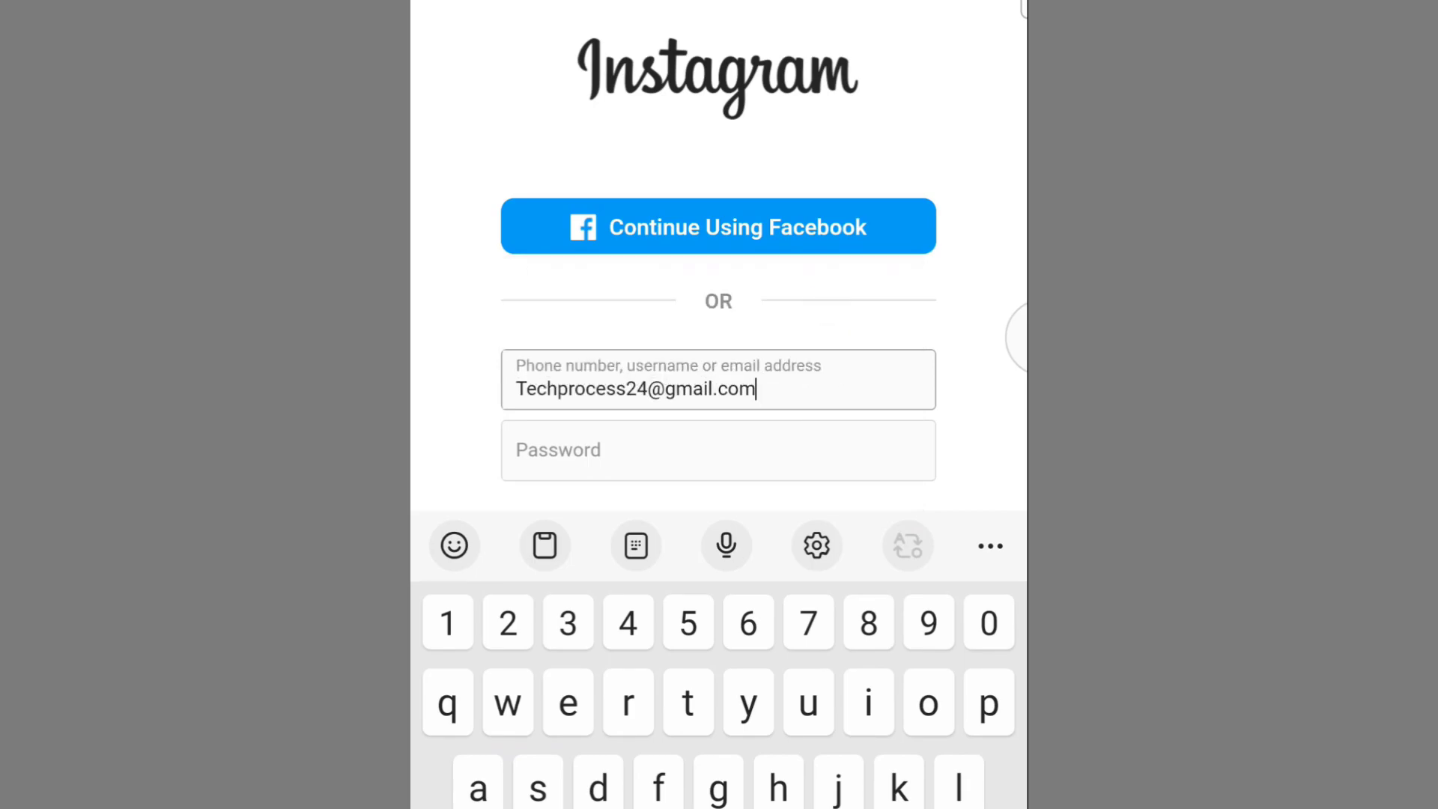
left_click(718, 449)
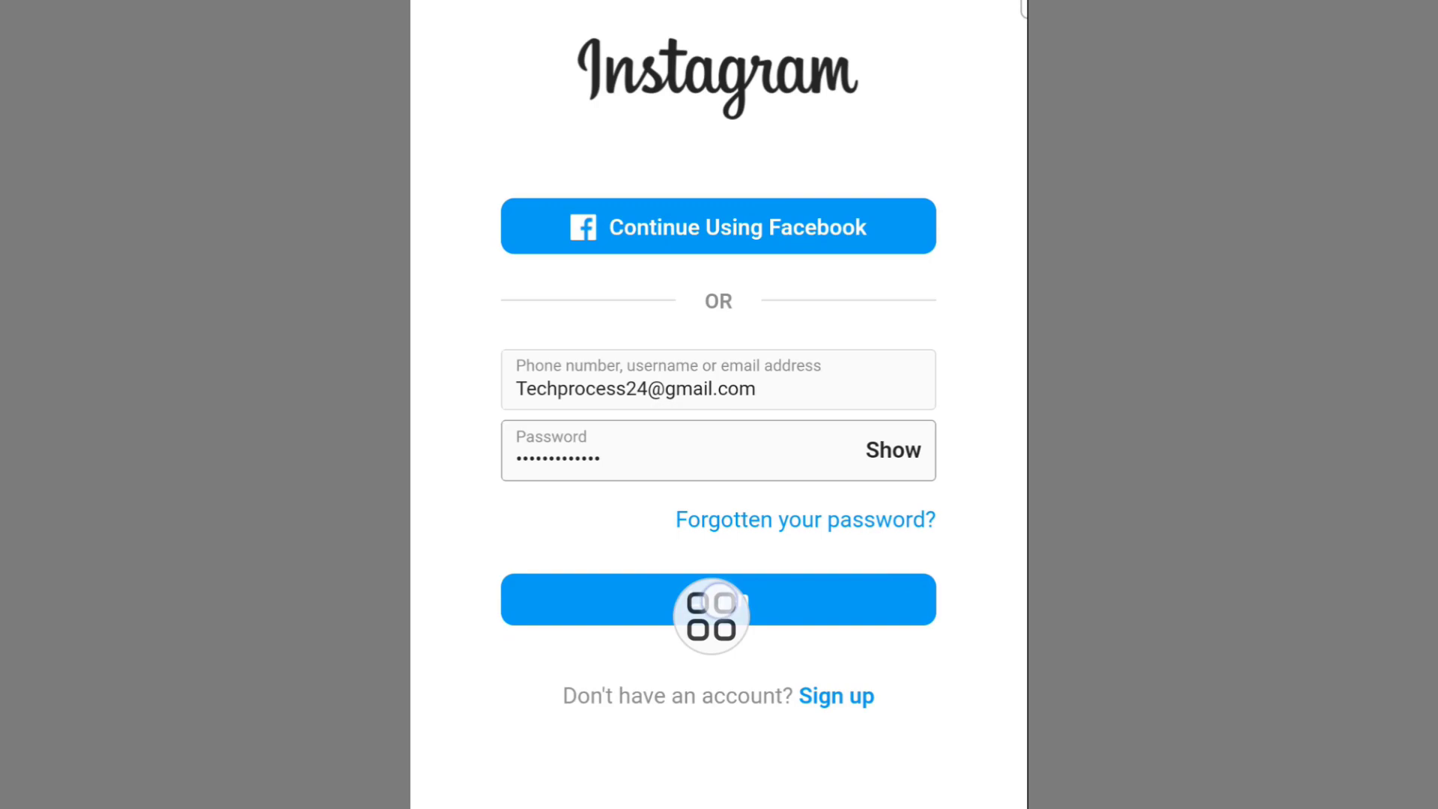
left_click(718, 615)
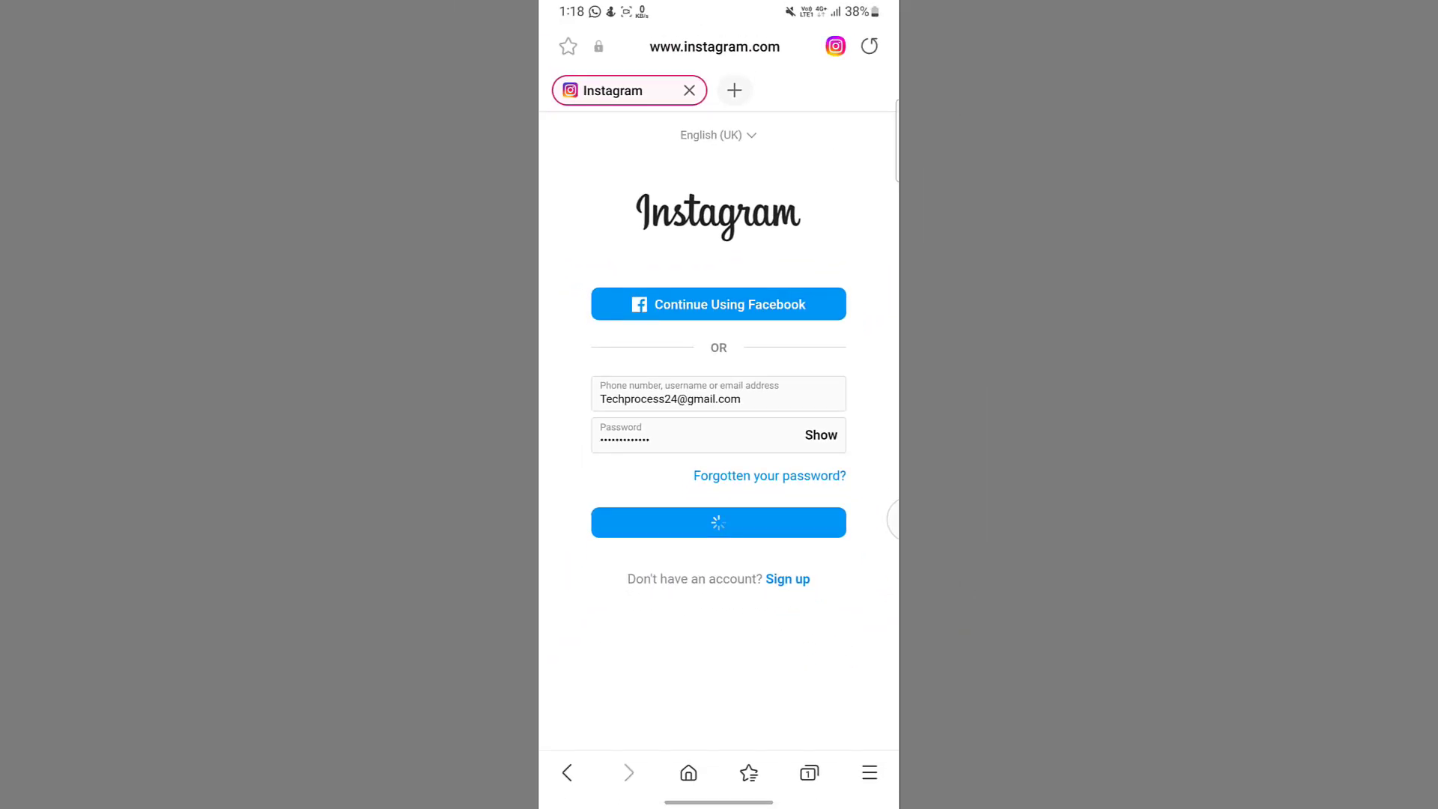
Open the account's Options settings menu after sign-in
left_click(718, 522)
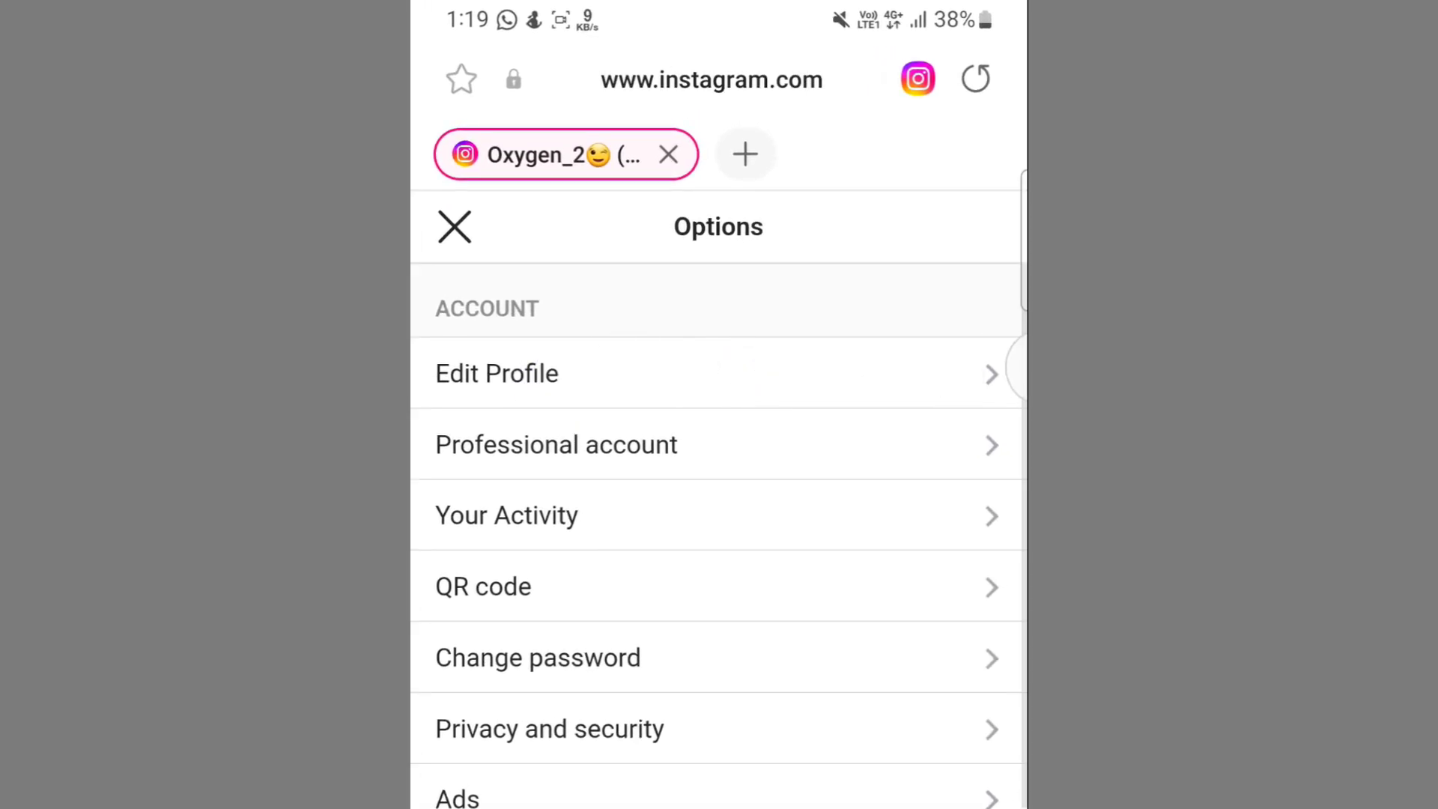
From Edit Profile, scroll down and choose 'Temporarily deactivate my account'
left_click(495, 373)
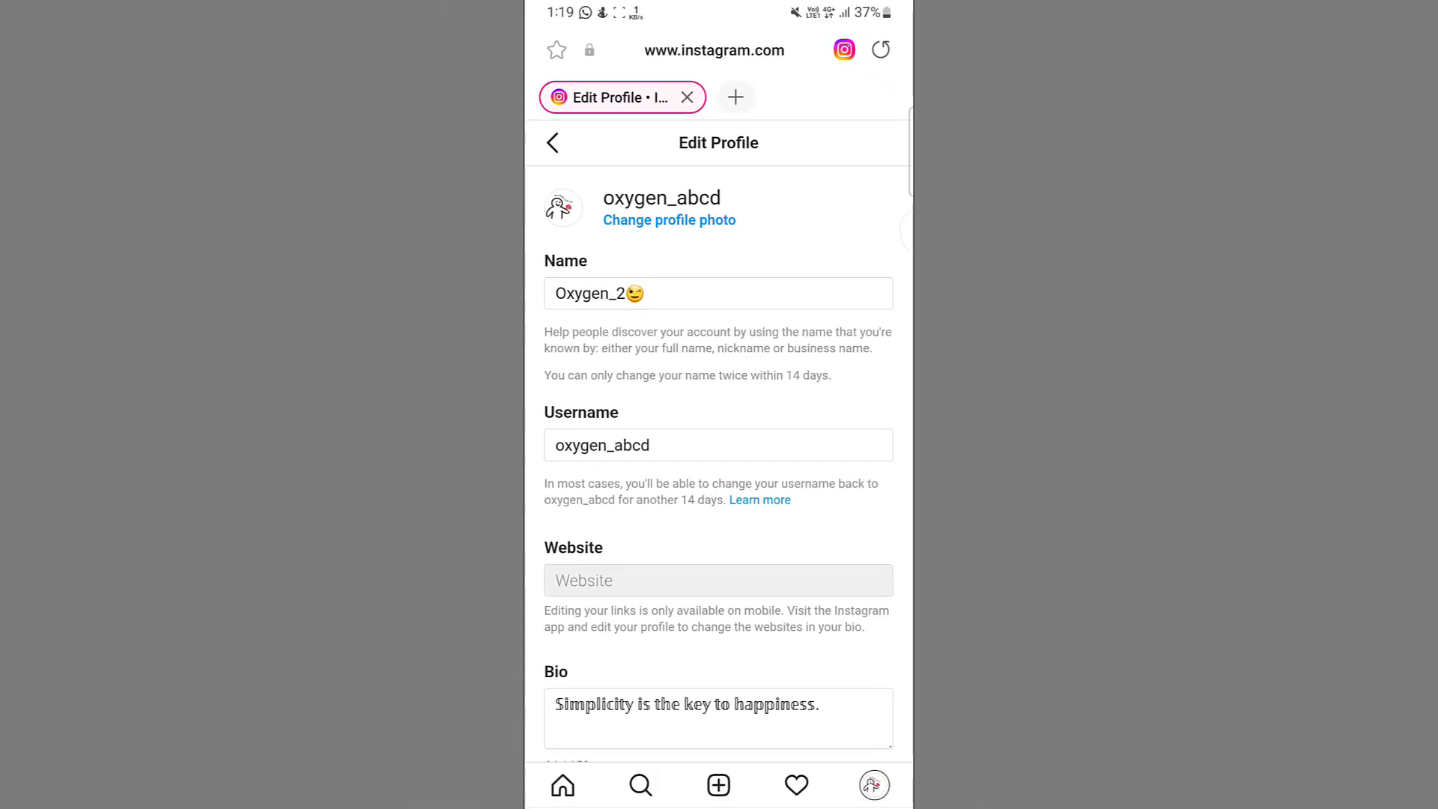
scroll("down", 3)
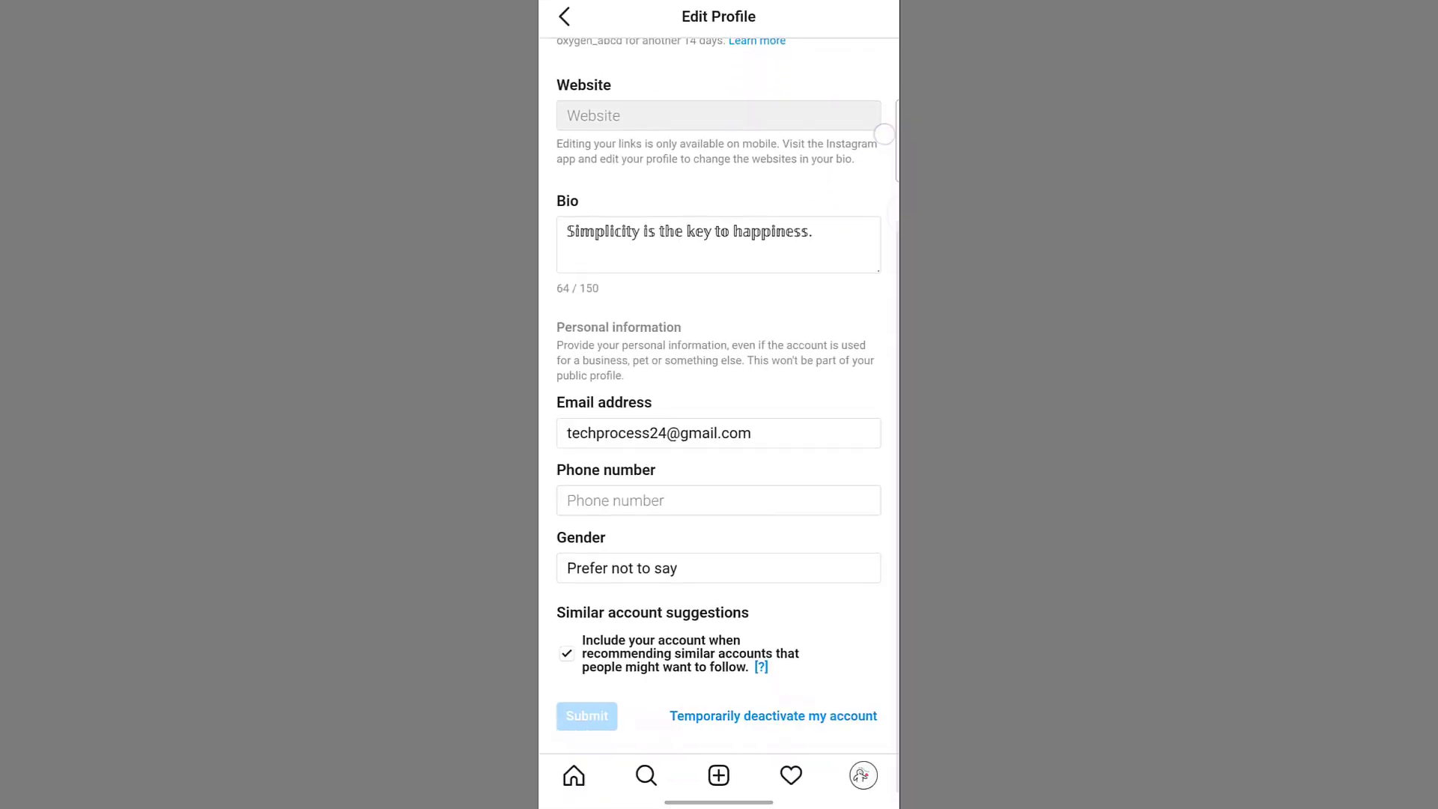
scroll("down", 3)
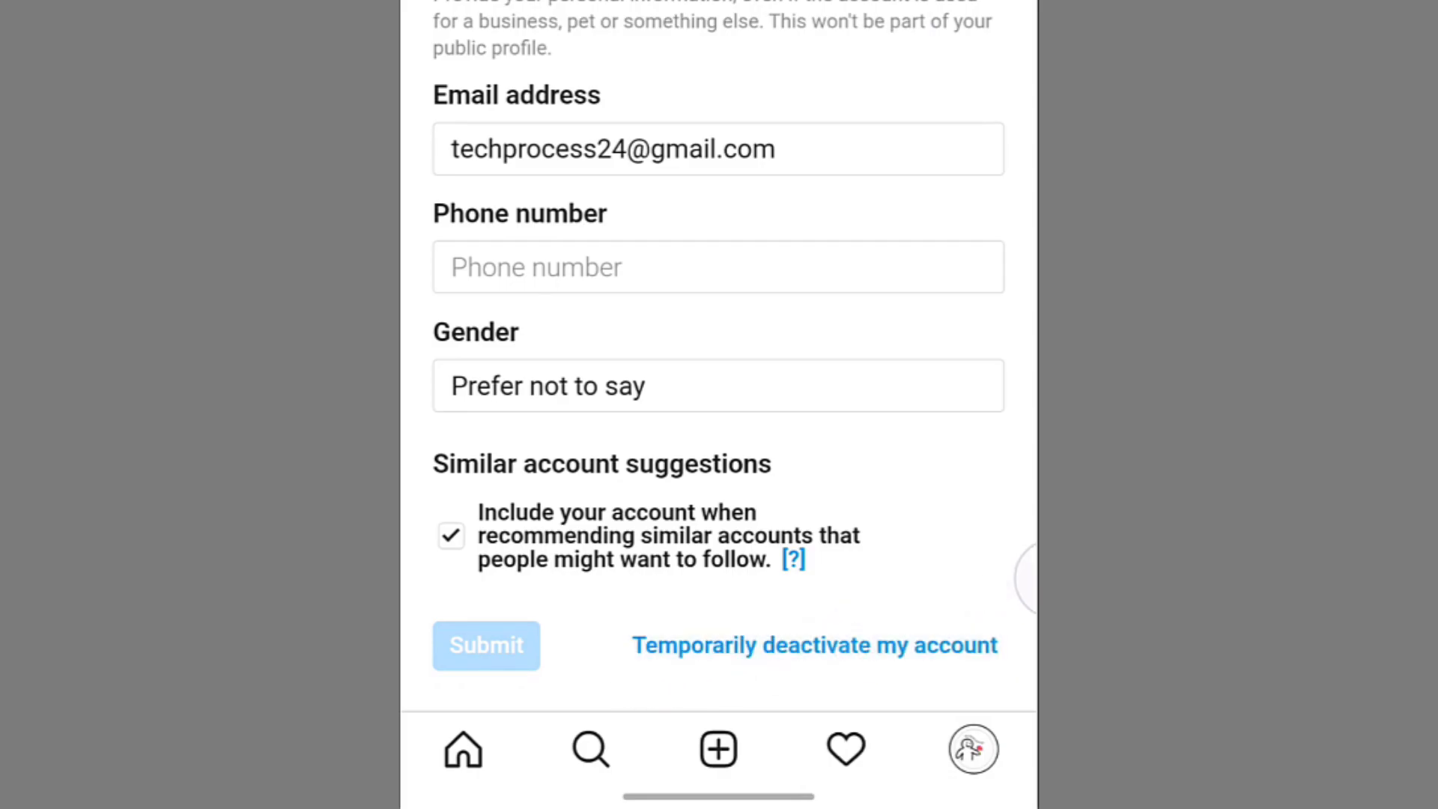
left_click(813, 645)
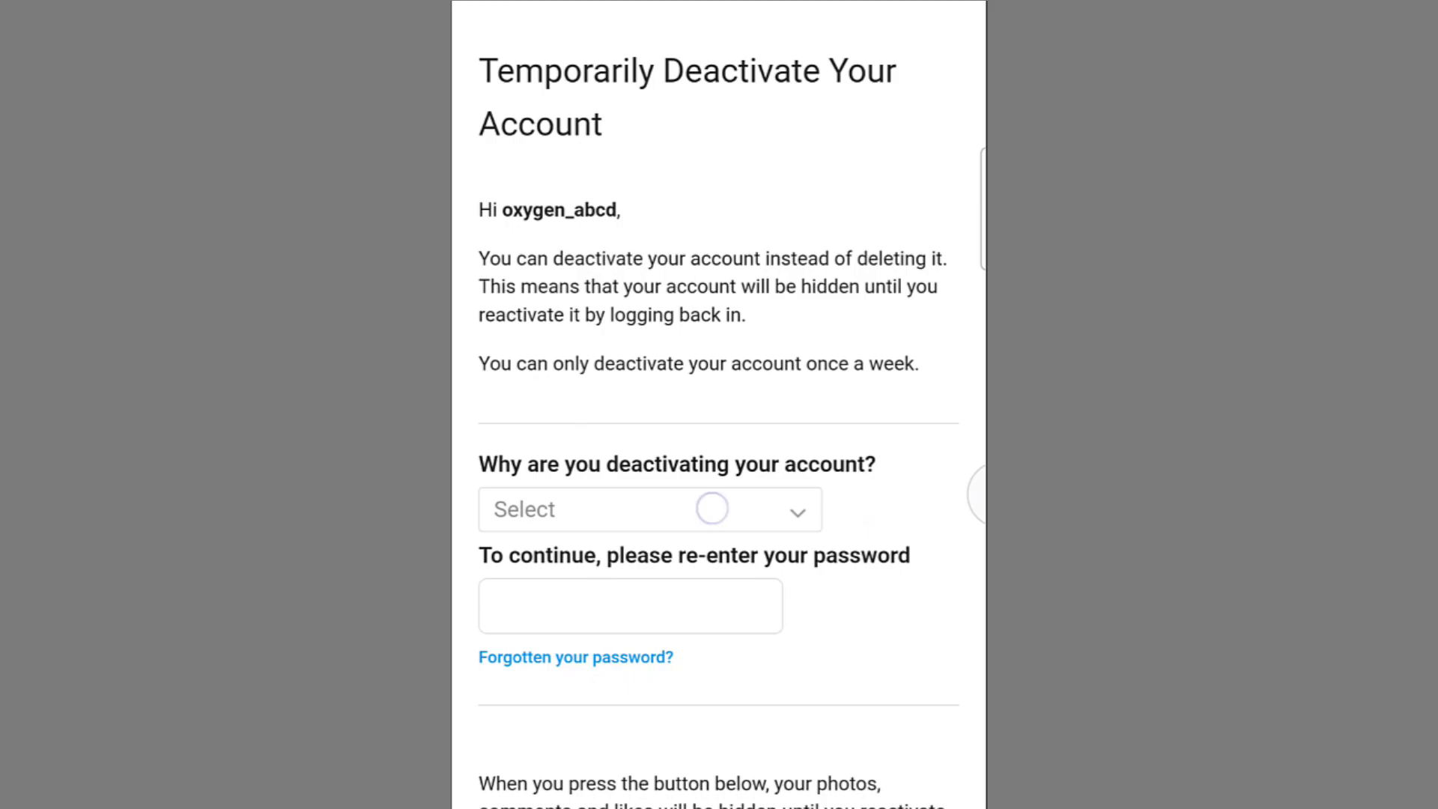
Choose a deactivation reason and set reactivation to Don't auto-reactivate
left_click(649, 510)
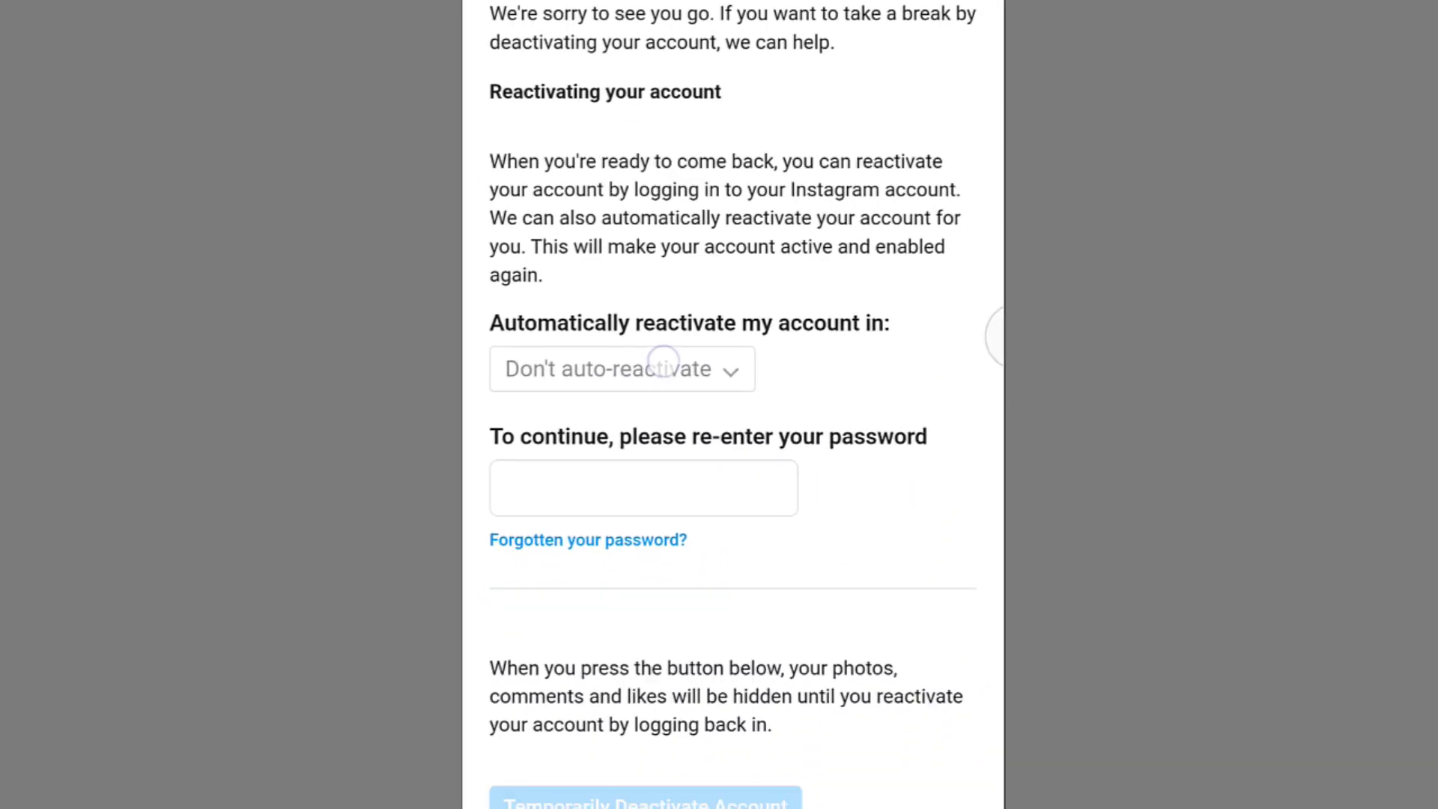
left_click(621, 368)
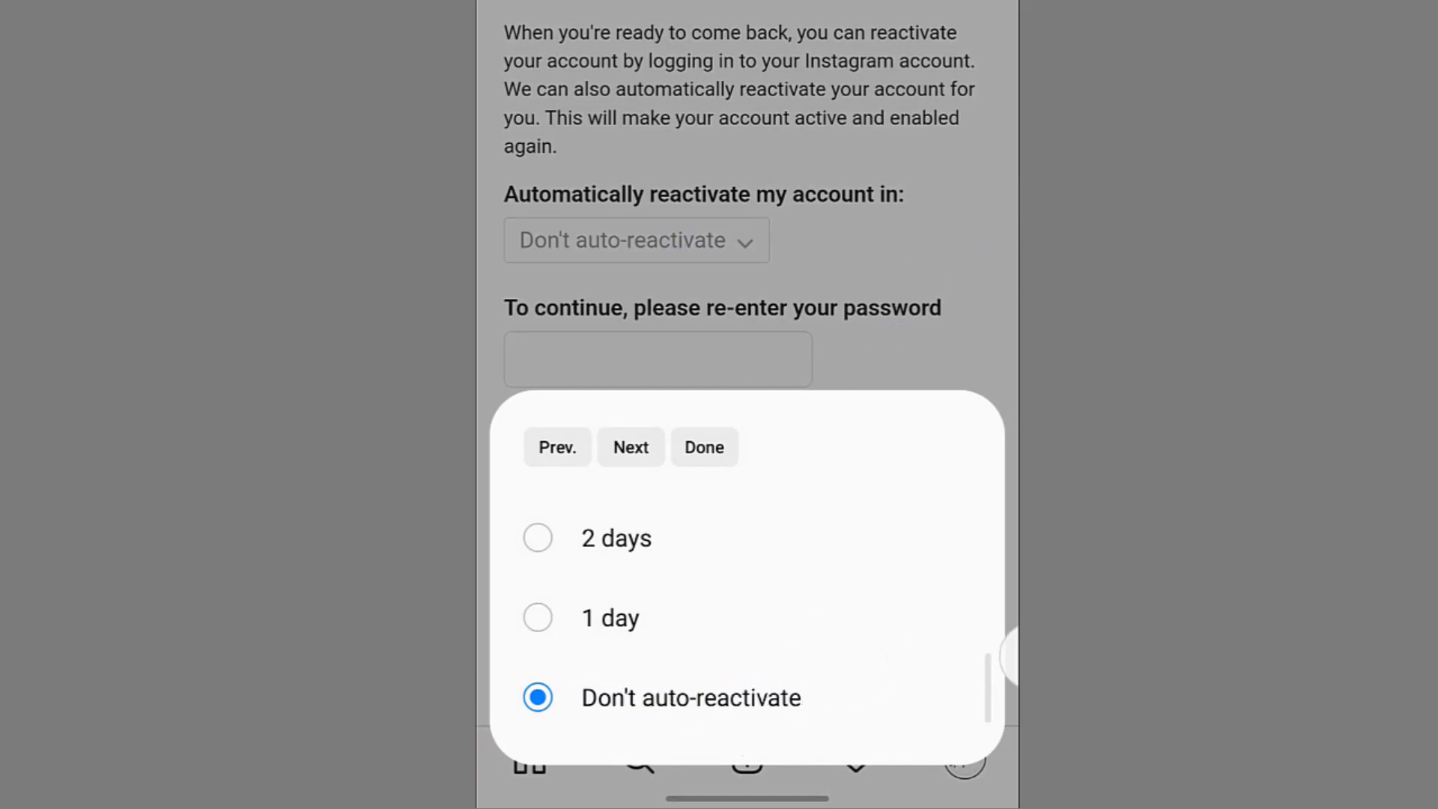
left_click(703, 447)
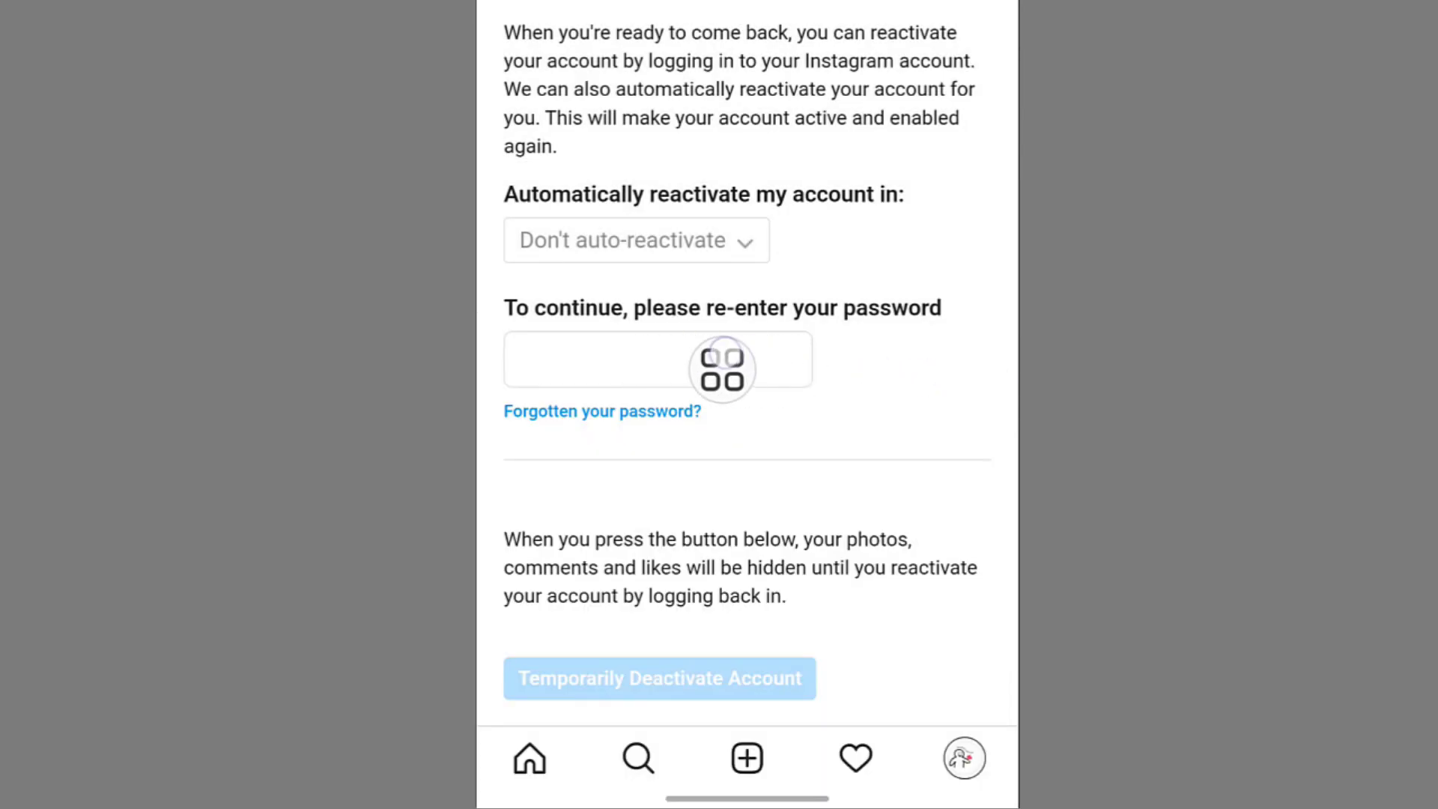
Re-enter the account password in the deactivation form's password field
left_click(657, 358)
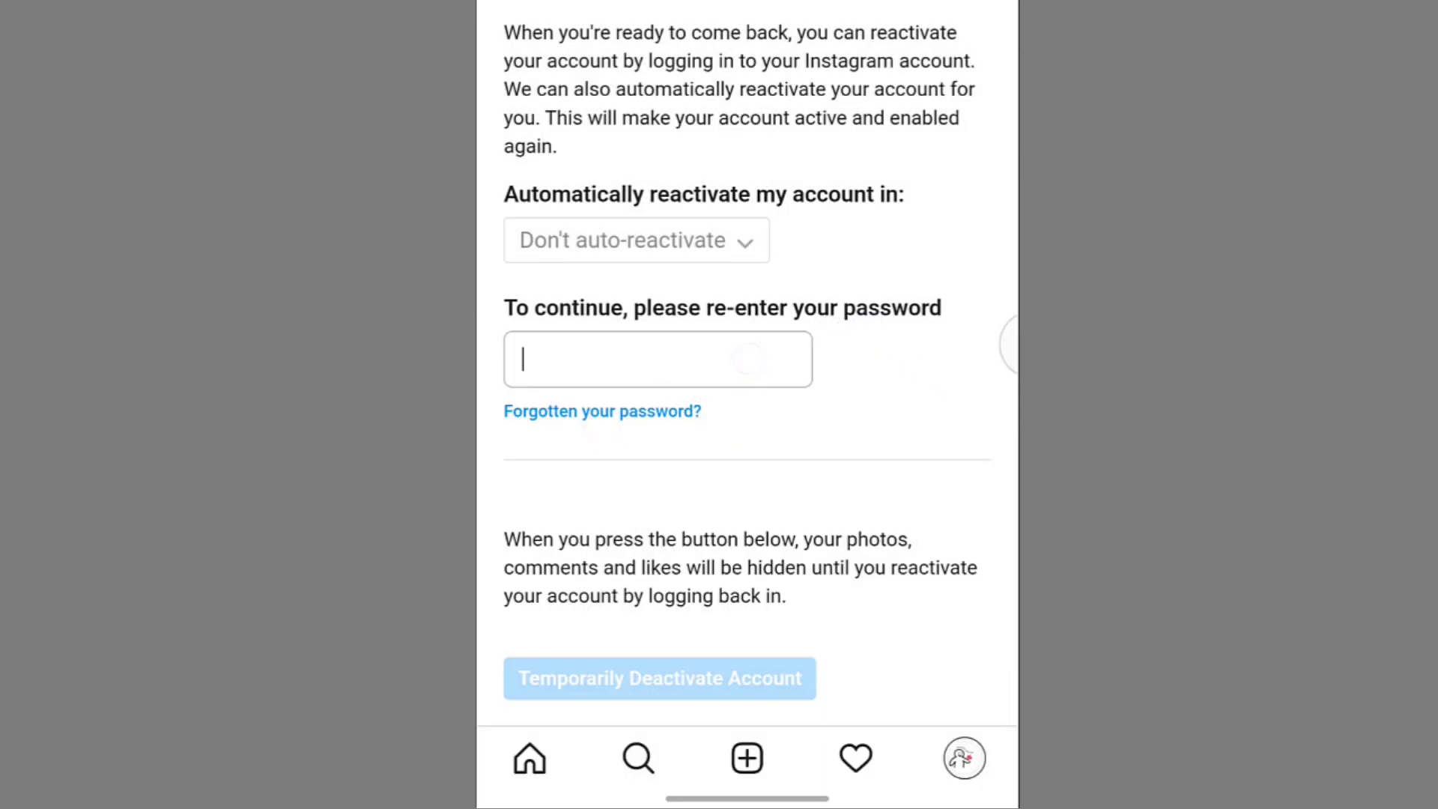
left_click(657, 359)
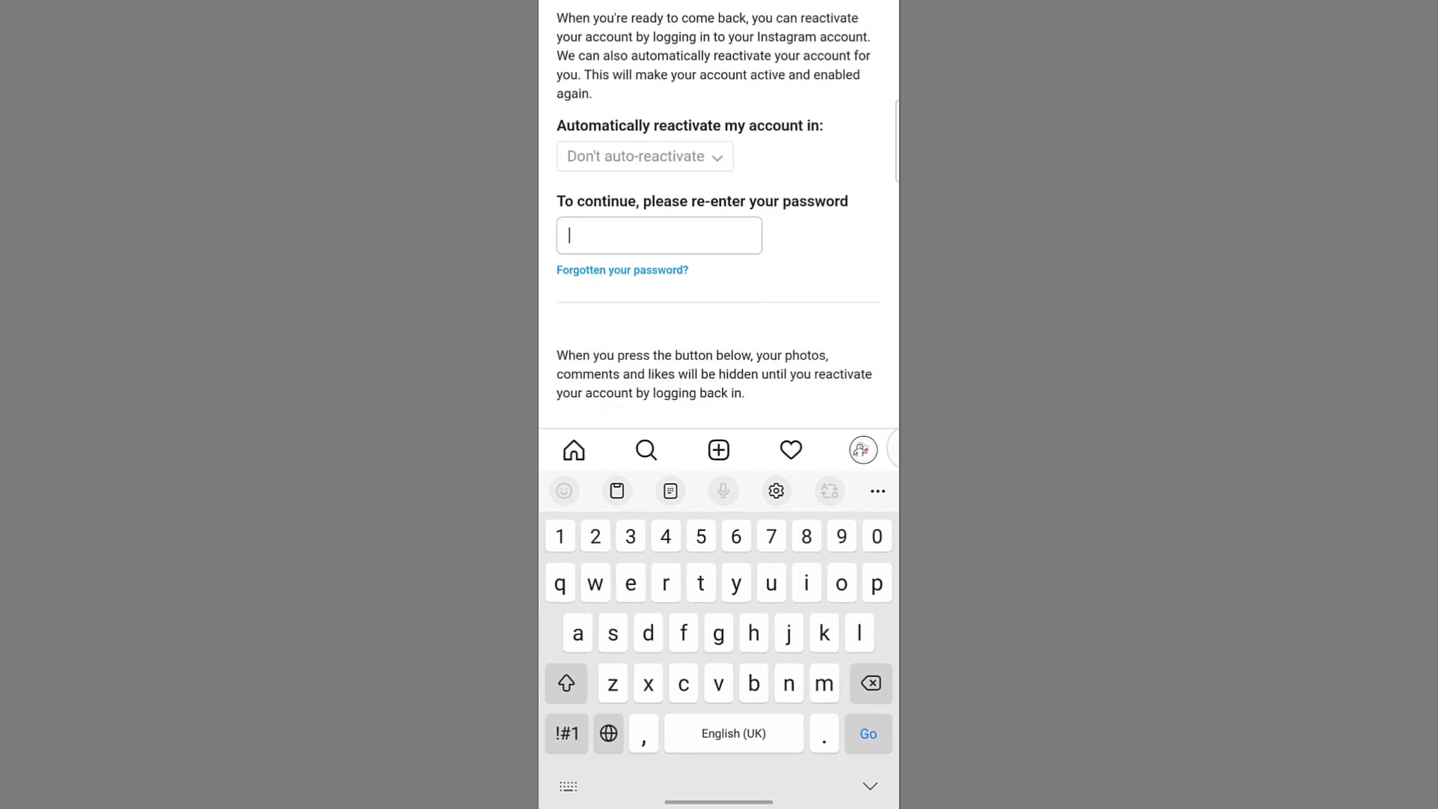
type("password")
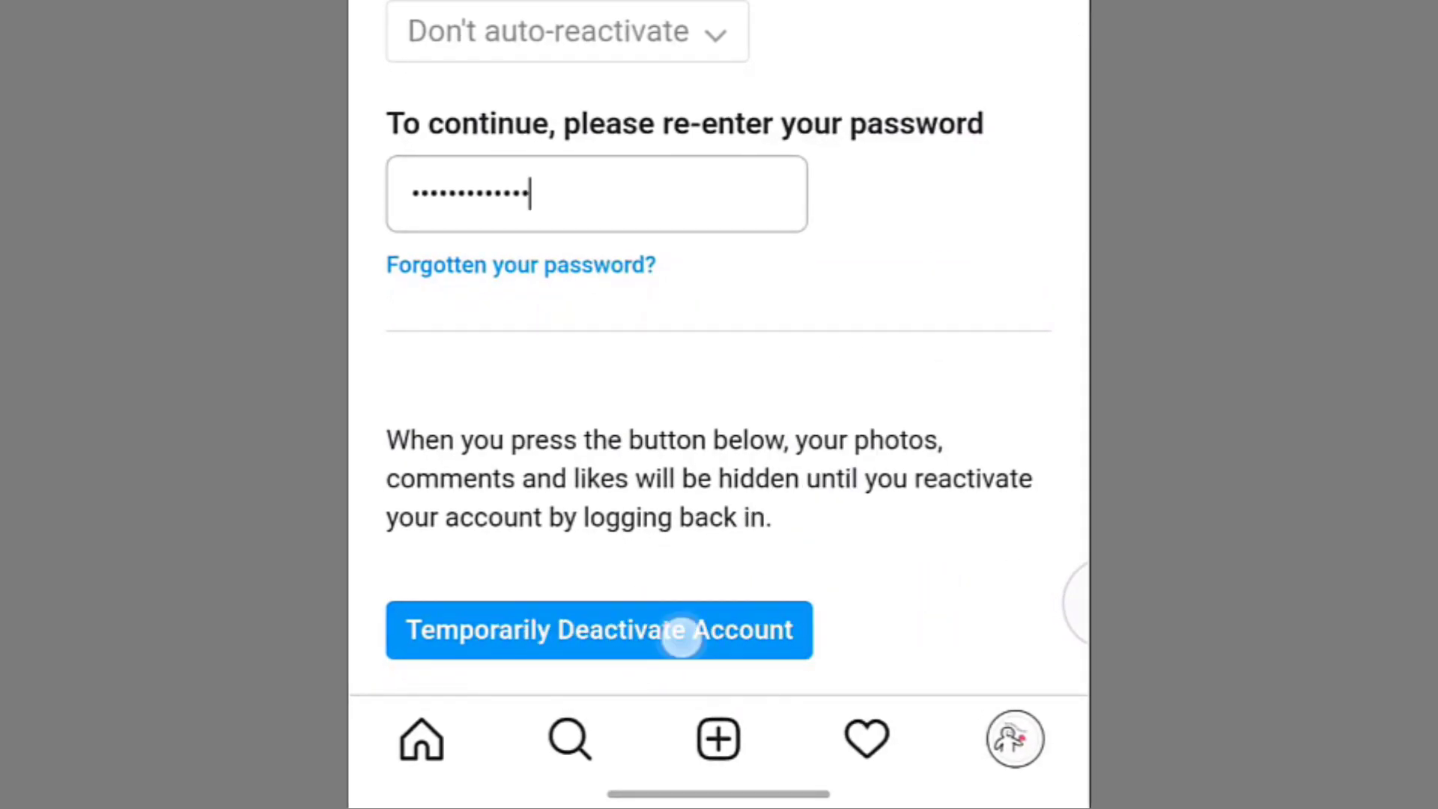
Submit 'Temporarily Deactivate Account' and confirm Yes in the popup
left_click(599, 630)
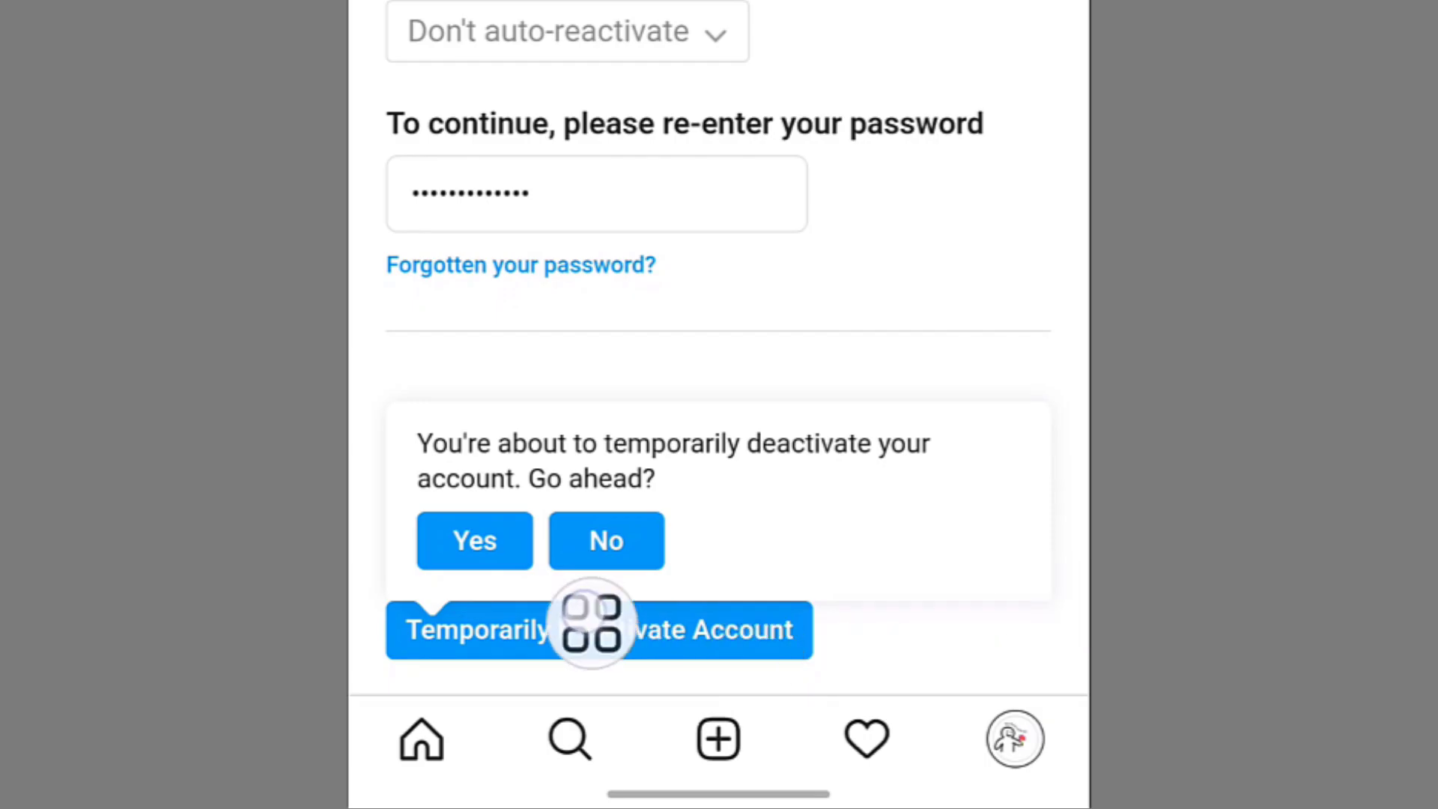
left_click(474, 540)
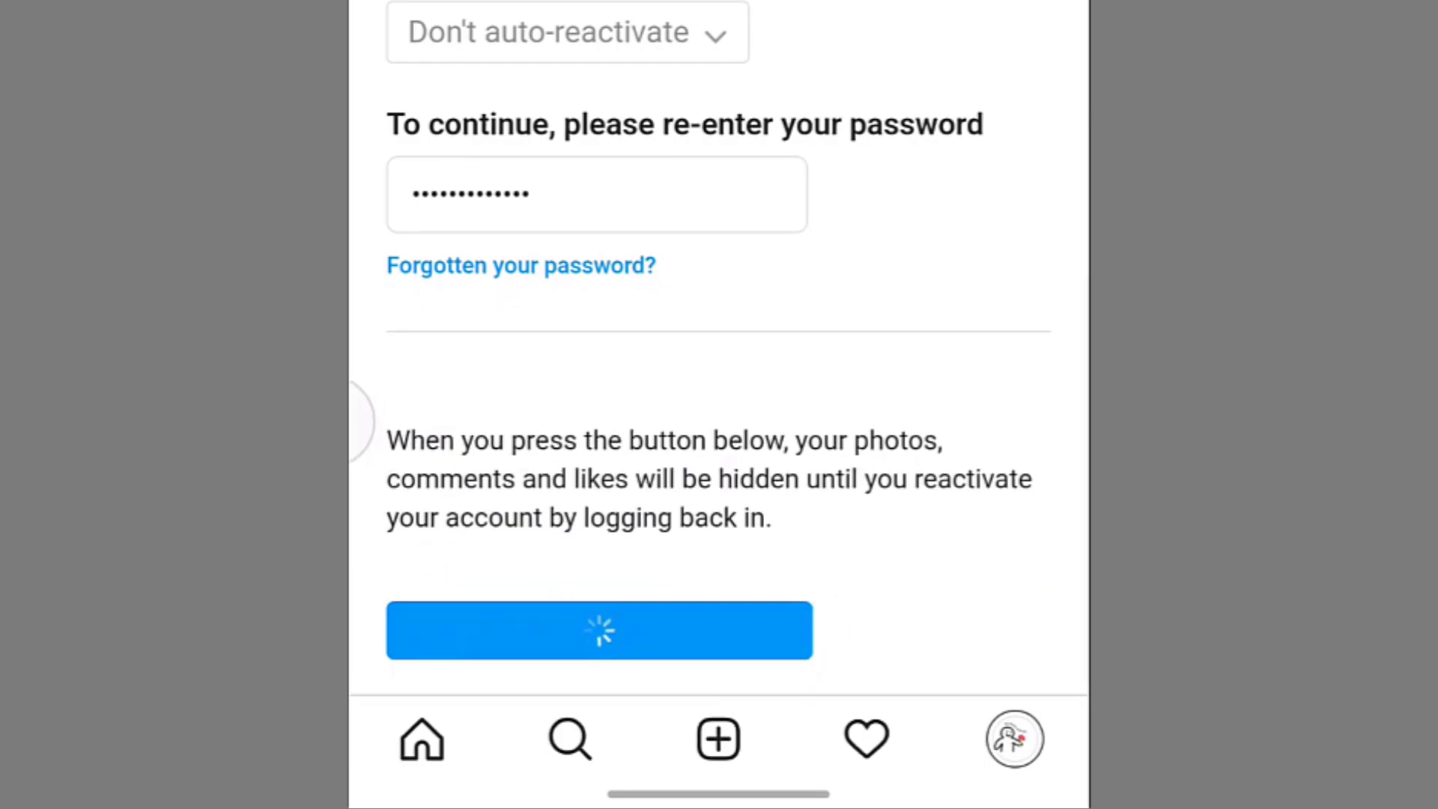
left_click(599, 630)
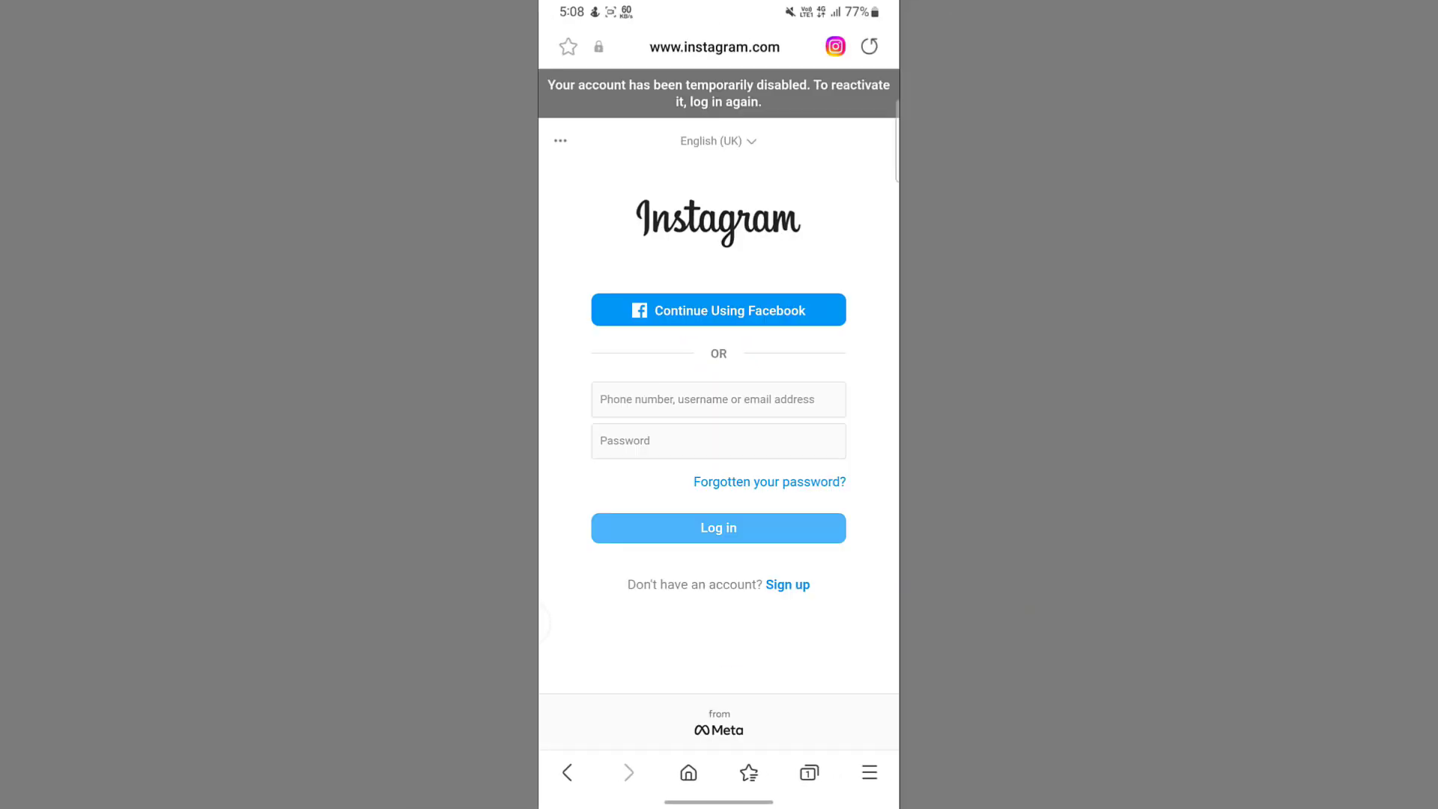